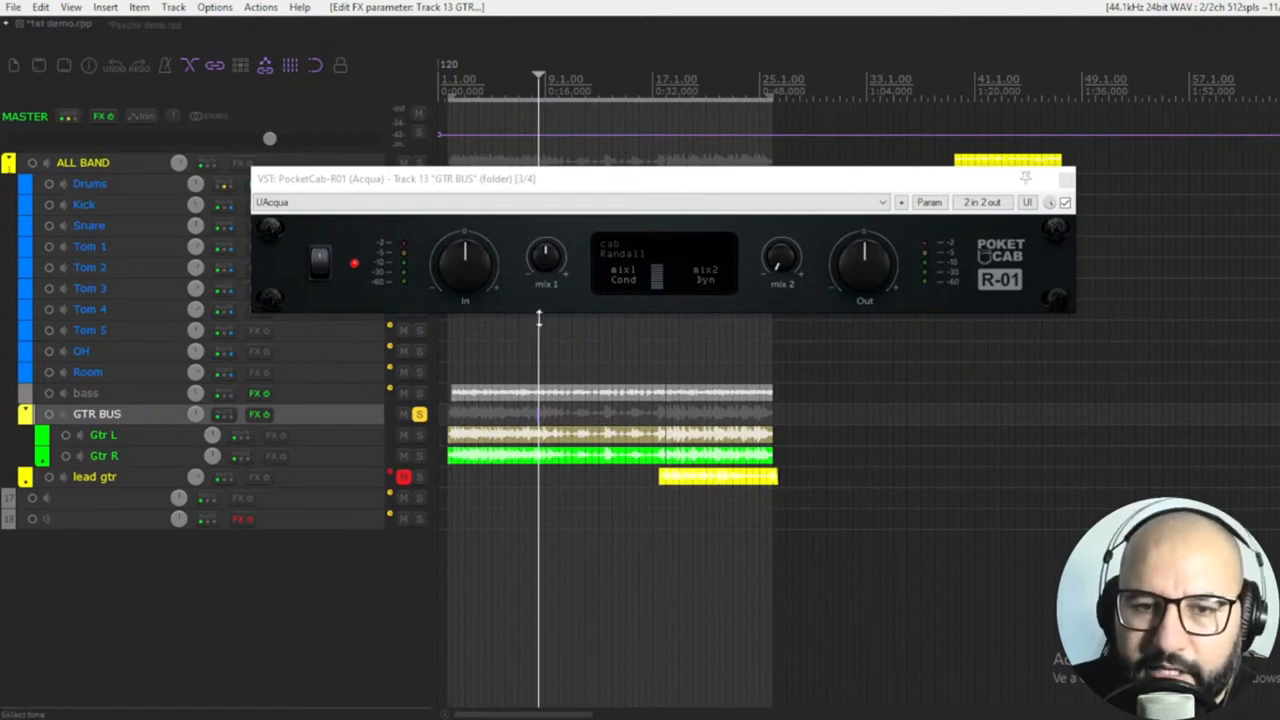
mouse_move(545, 255)
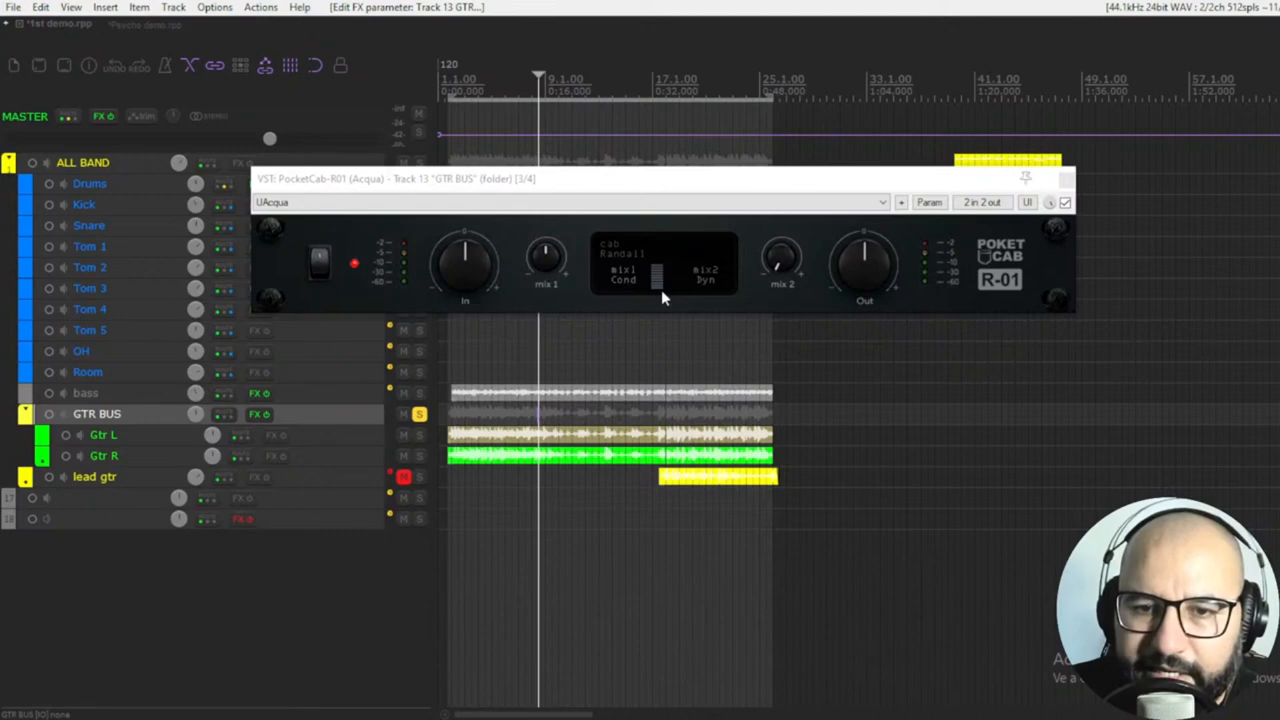
mouse_move(757, 289)
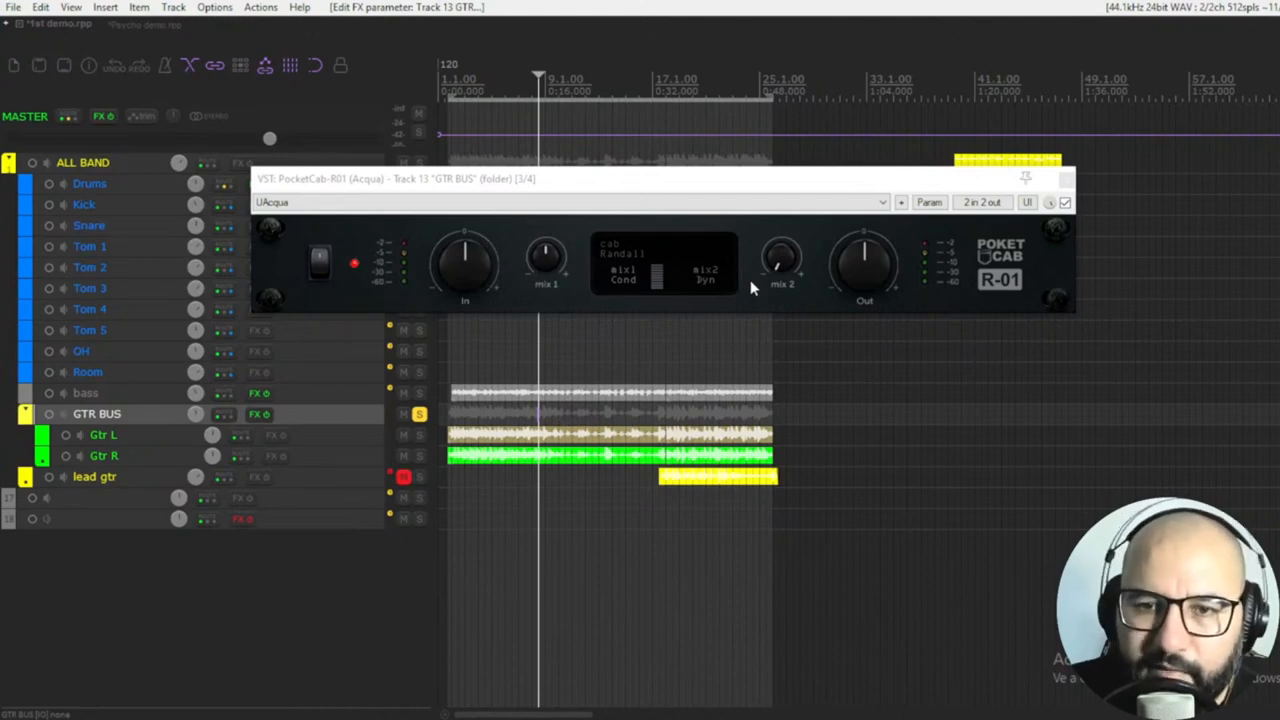
mouse_move(753, 280)
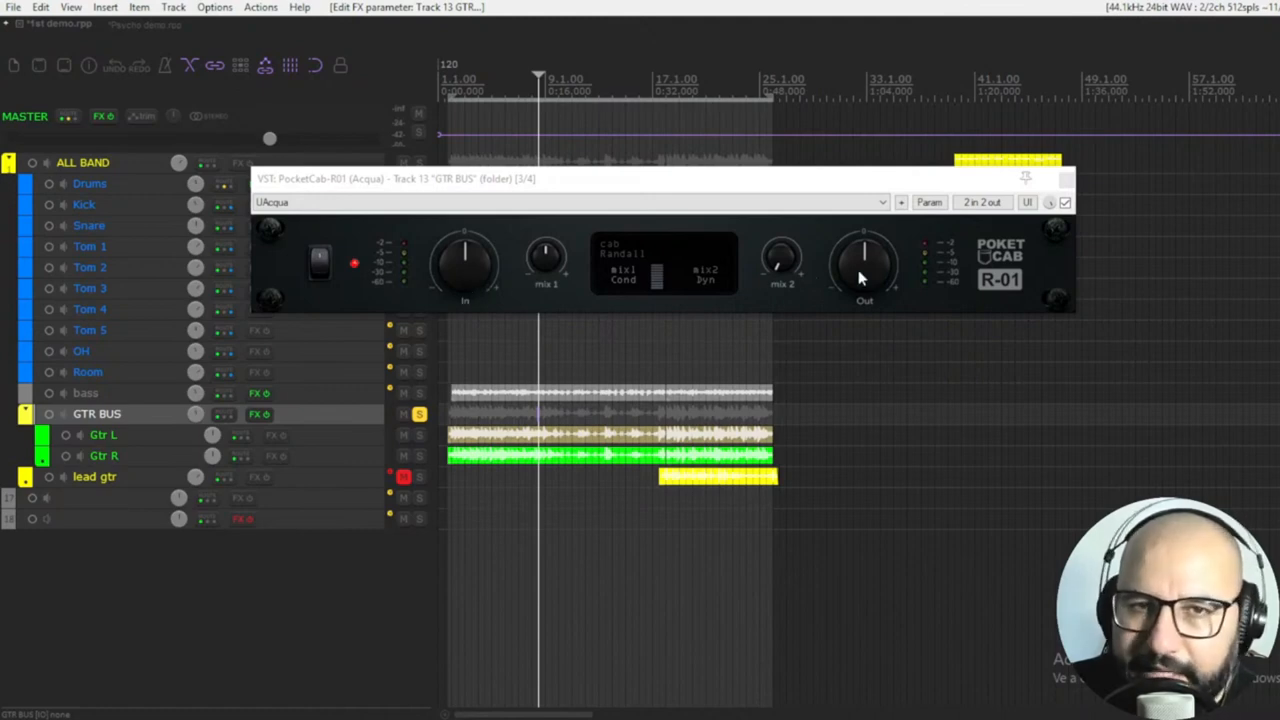
mouse_move(598, 280)
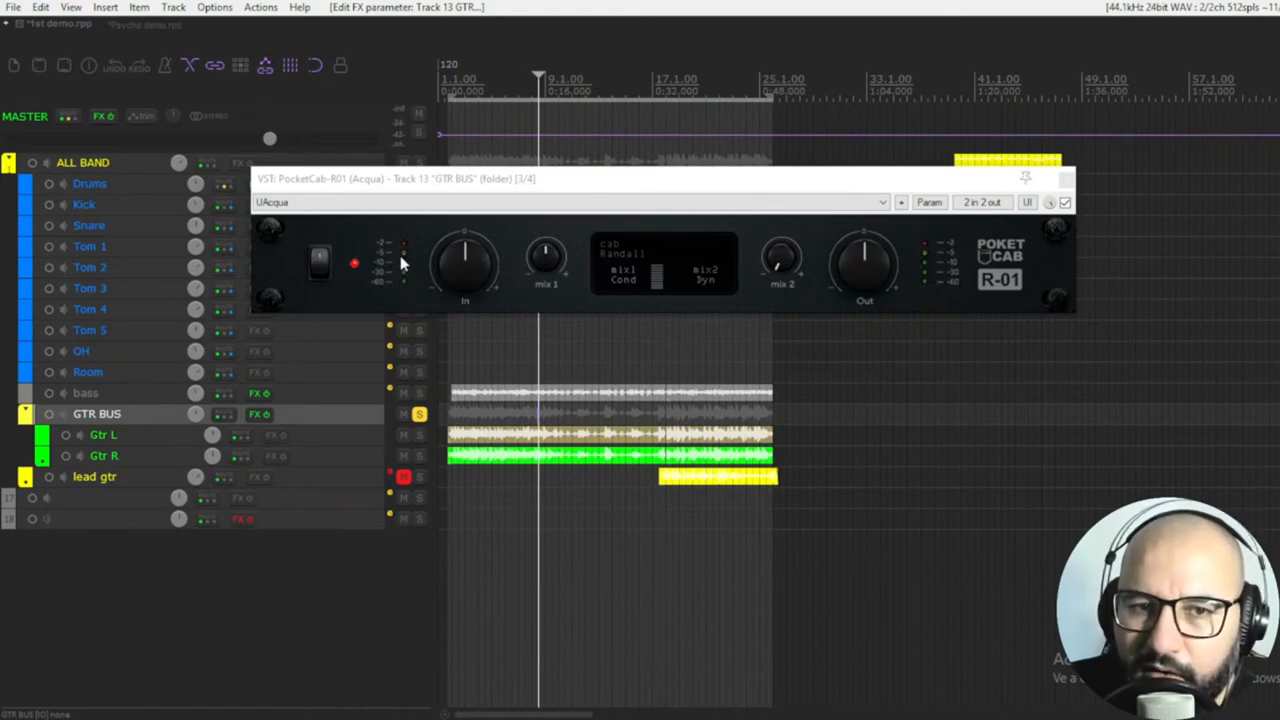
mouse_move(897, 280)
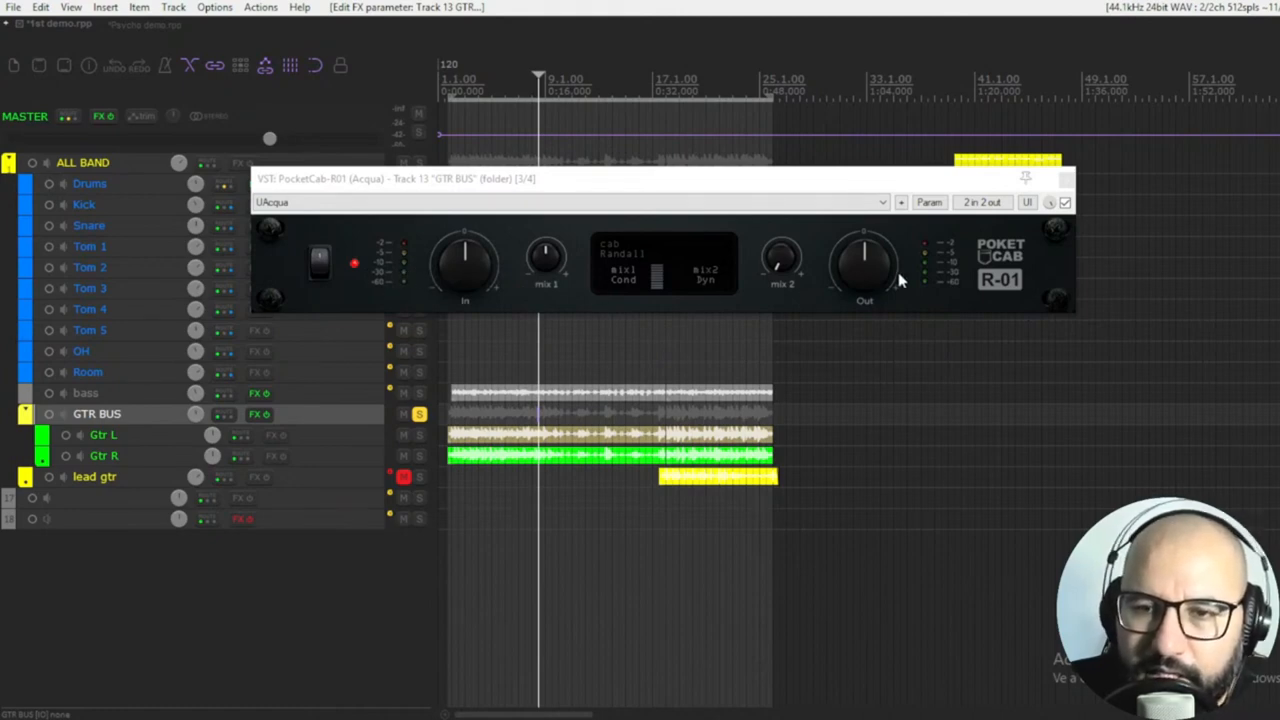
mouse_move(925, 275)
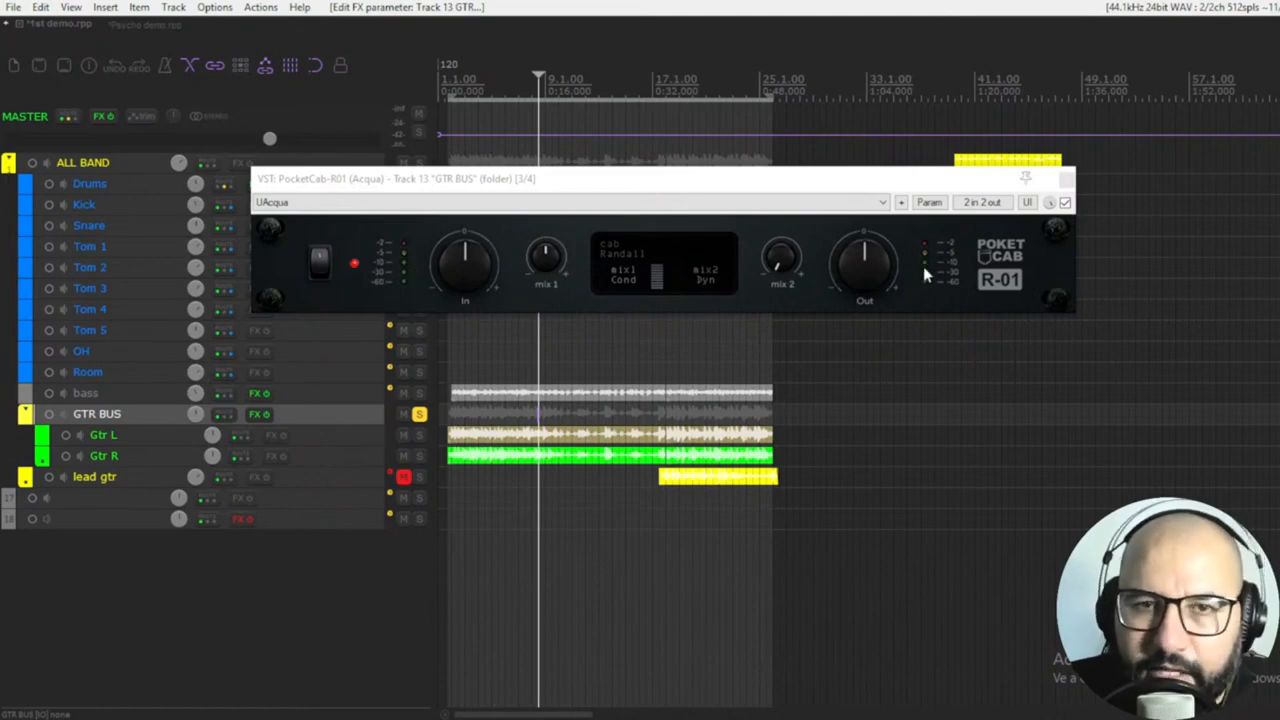
mouse_move(920, 270)
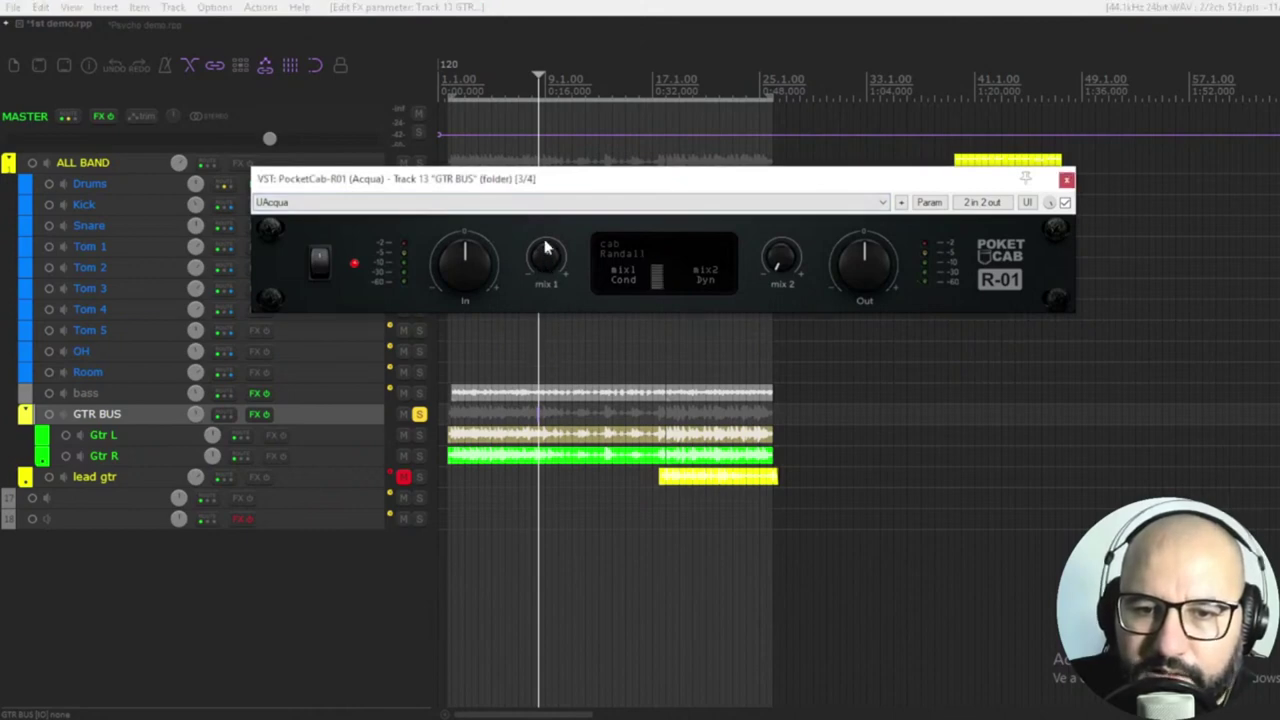
mouse_move(545, 248)
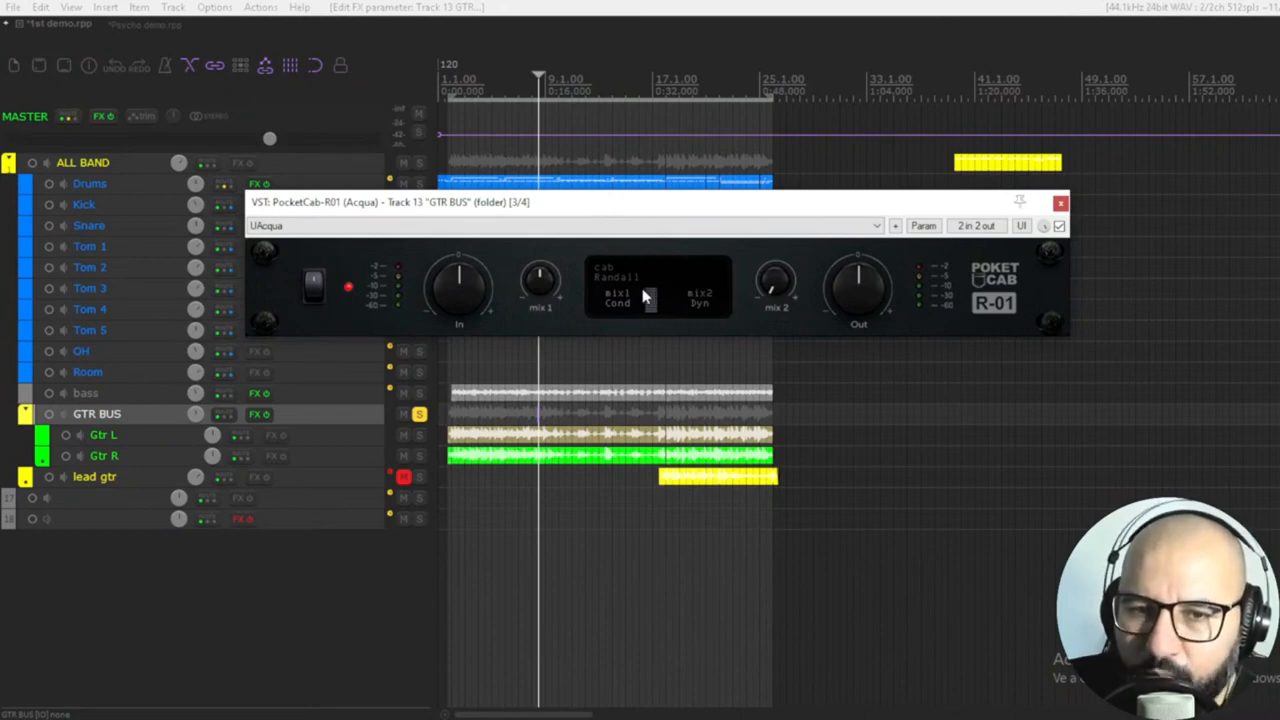
mouse_move(559, 289)
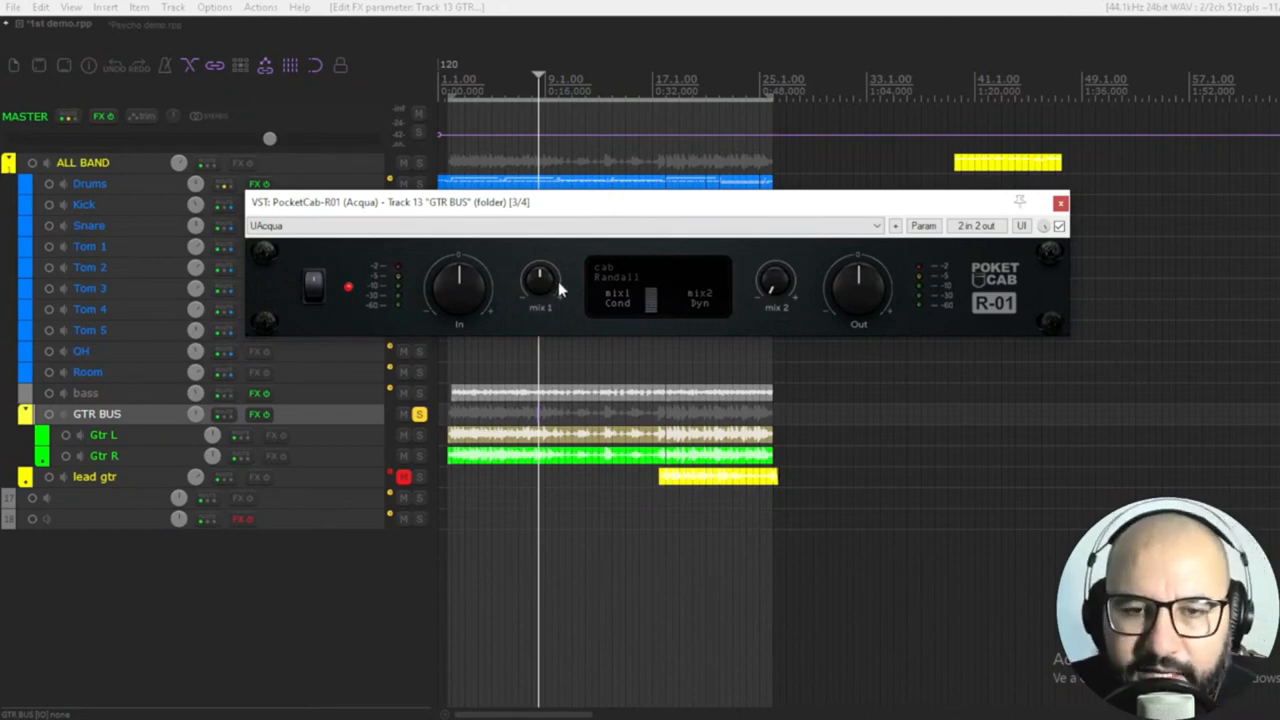
mouse_move(778, 290)
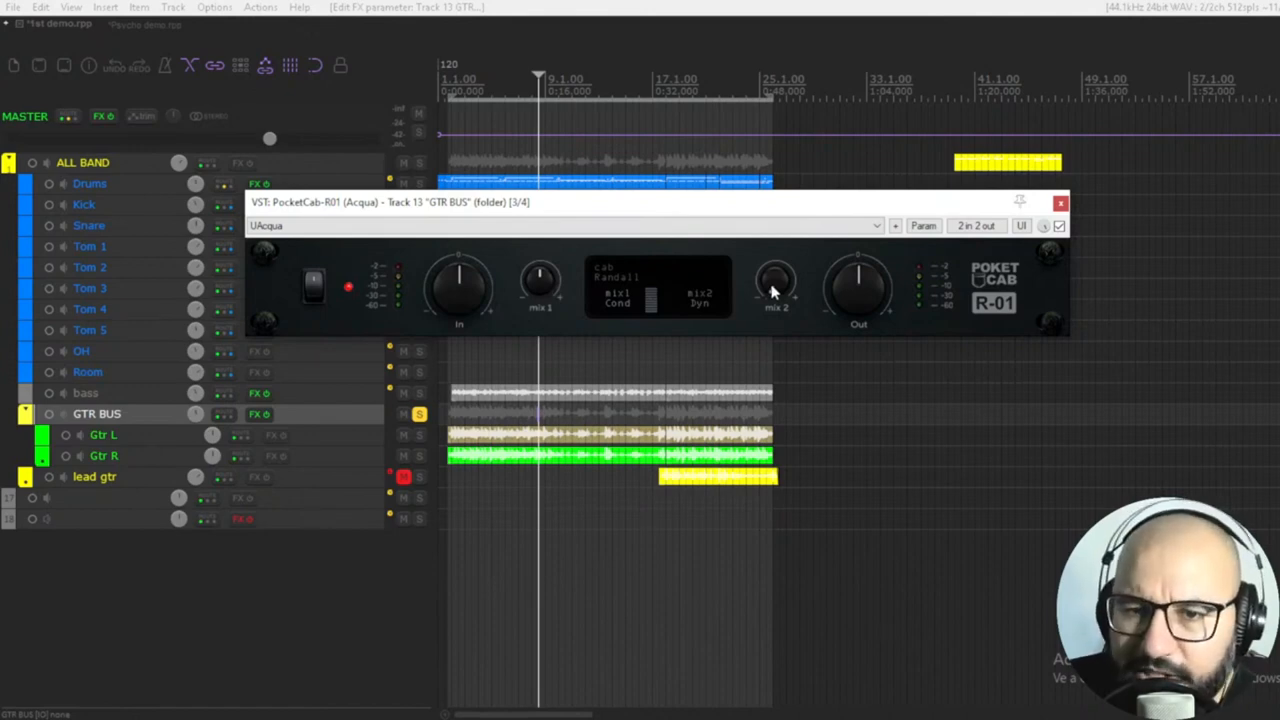
mouse_move(700, 300)
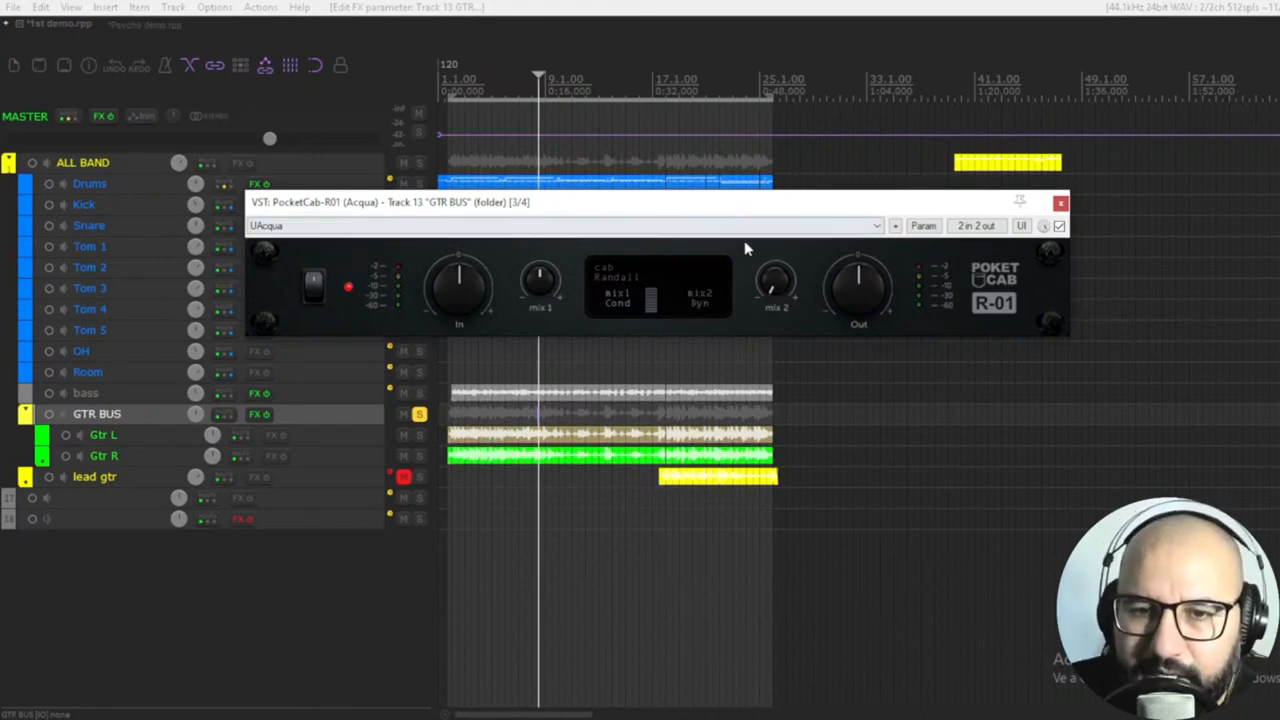
mouse_move(757, 255)
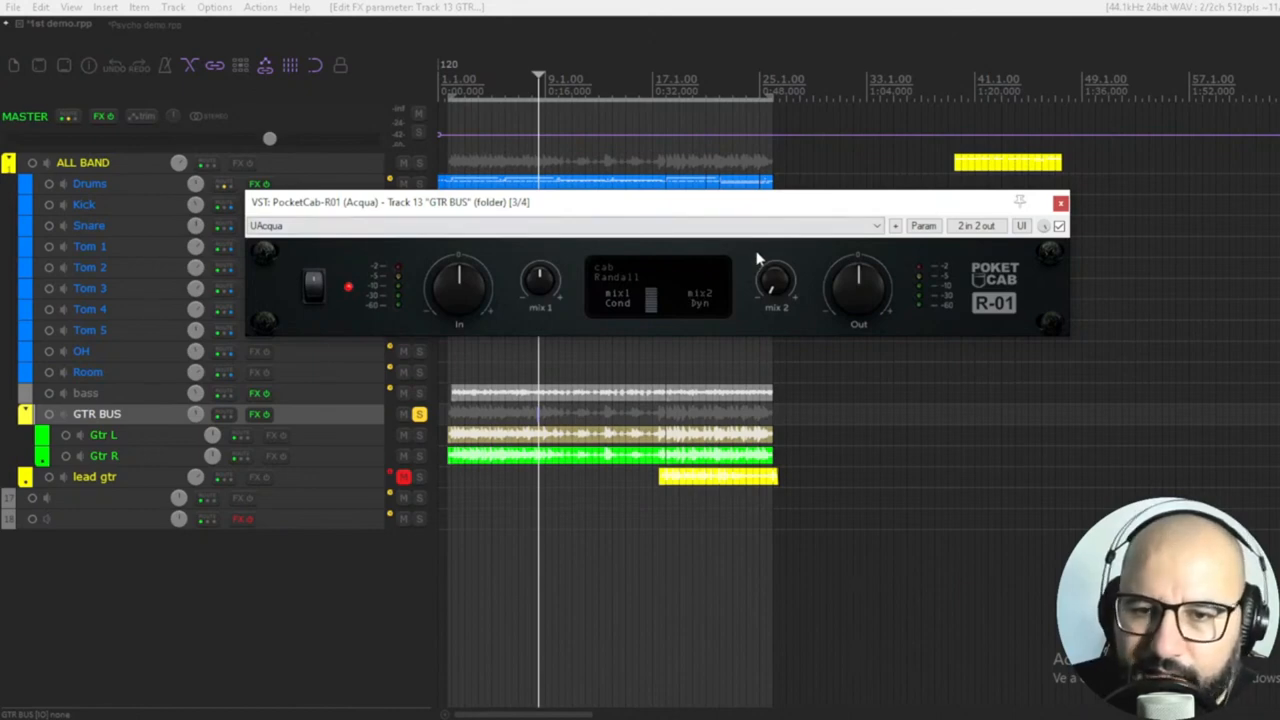
mouse_move(753, 253)
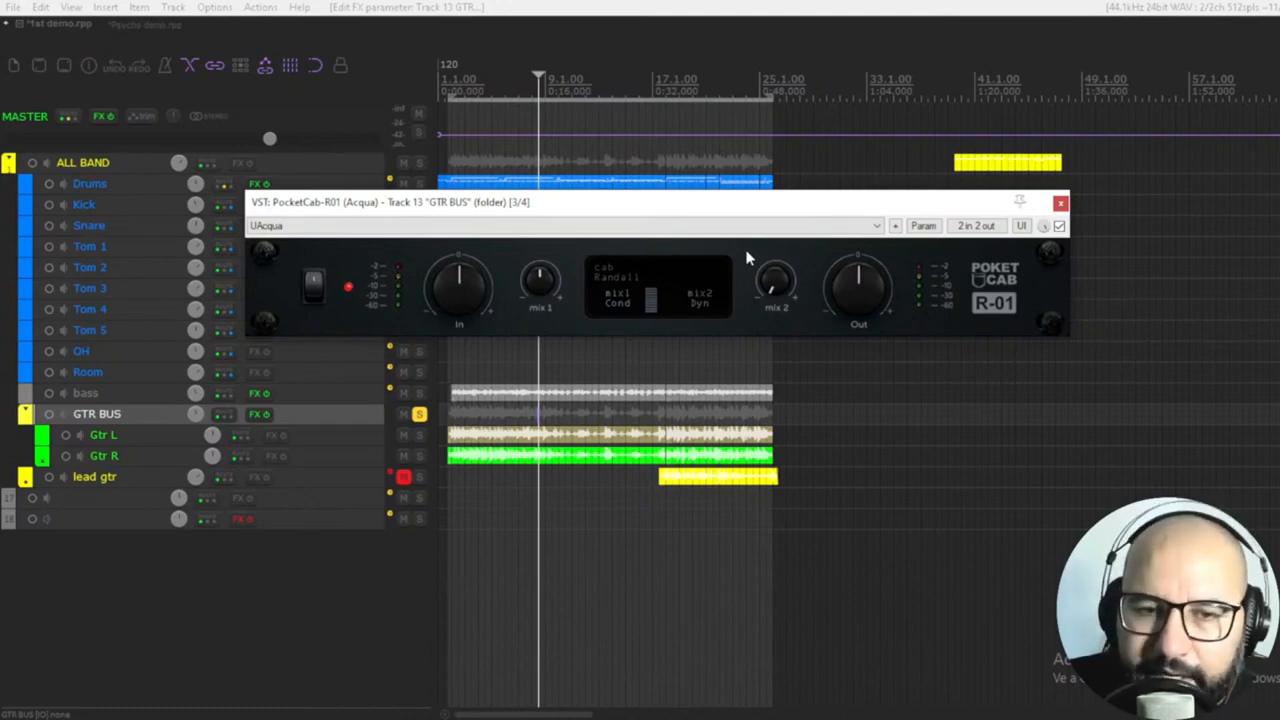
mouse_move(603, 422)
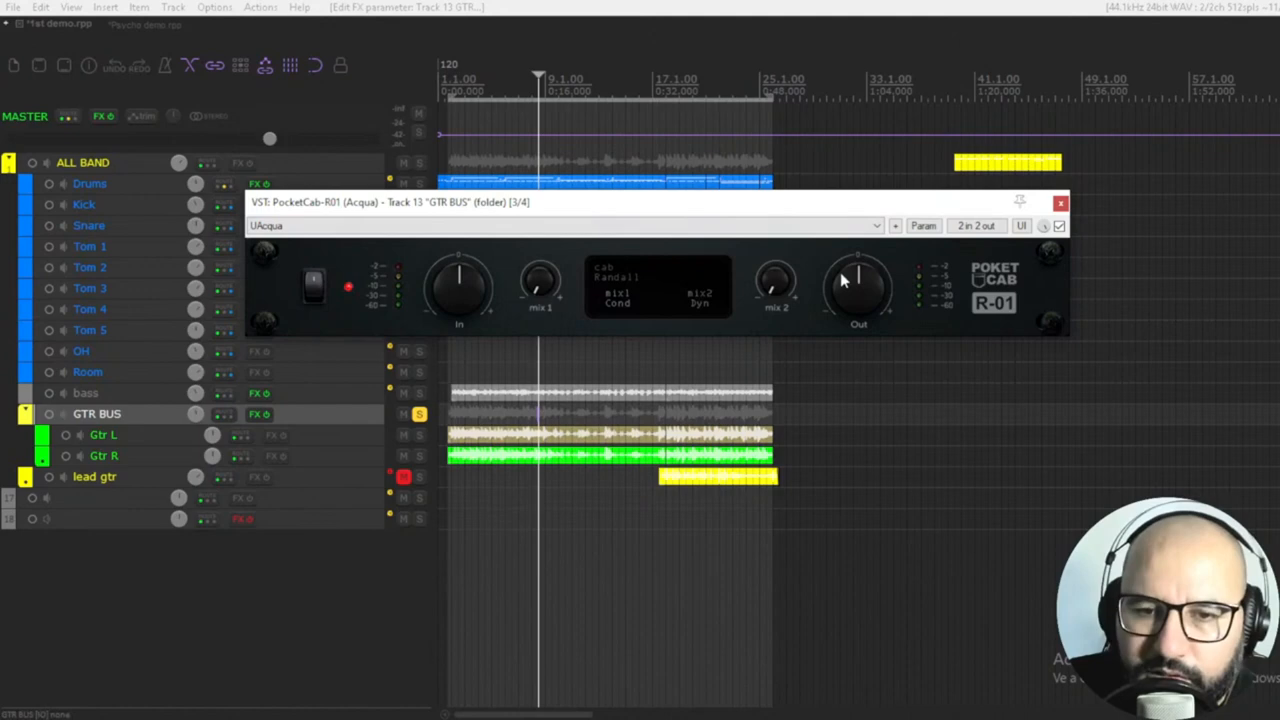
mouse_move(408, 232)
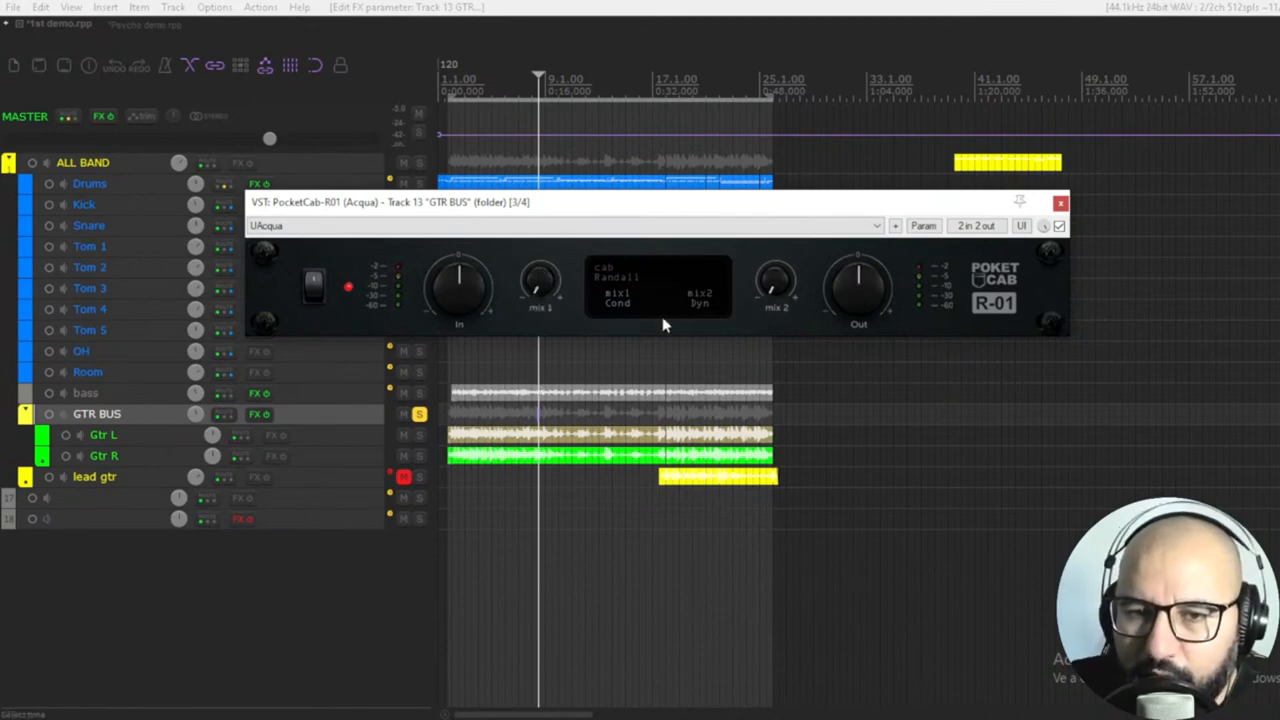
mouse_move(798, 287)
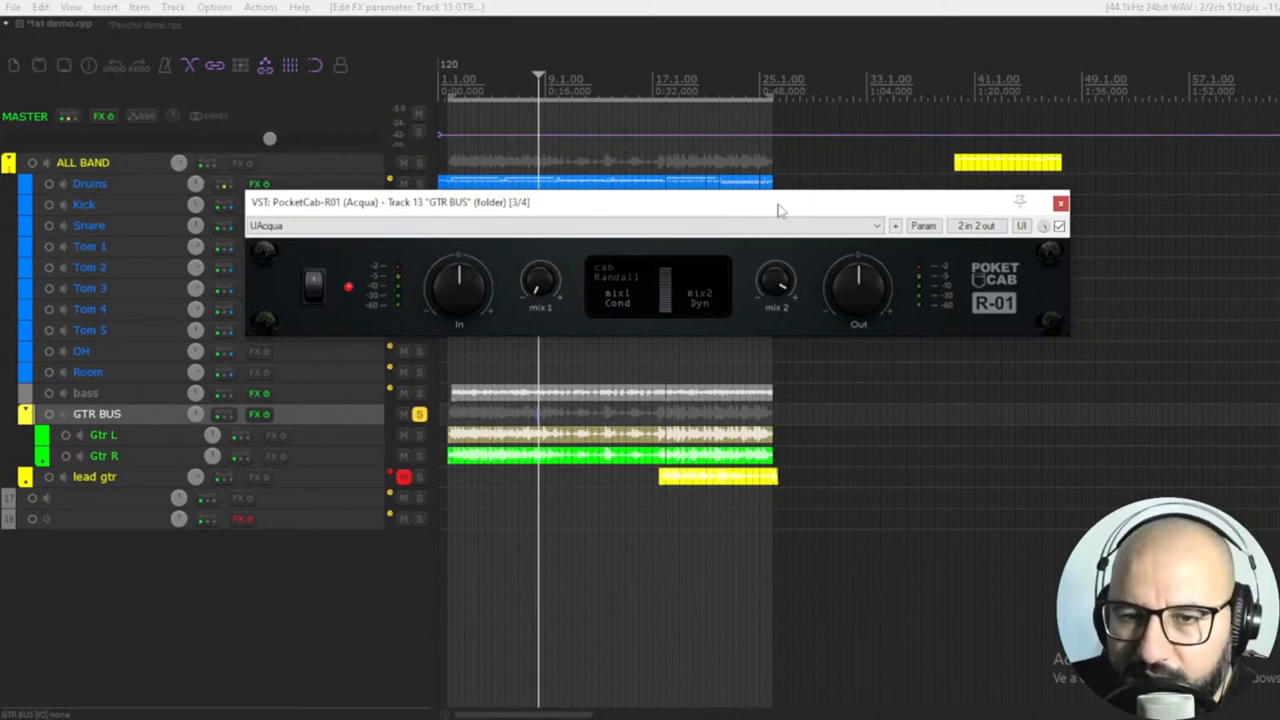
mouse_move(800, 270)
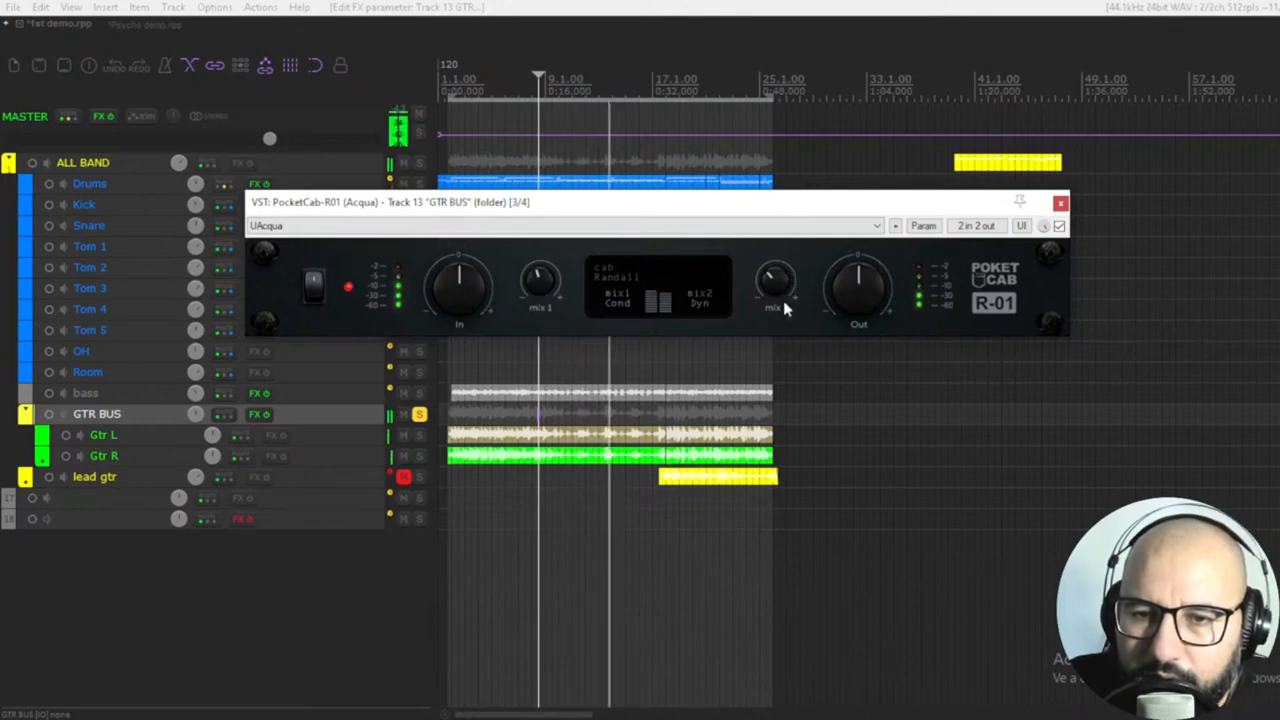
- Raise PocketCab's mix 2 knob so the Dyn mic impulse blends with the first
left_click_drag(778, 283, 782, 275)
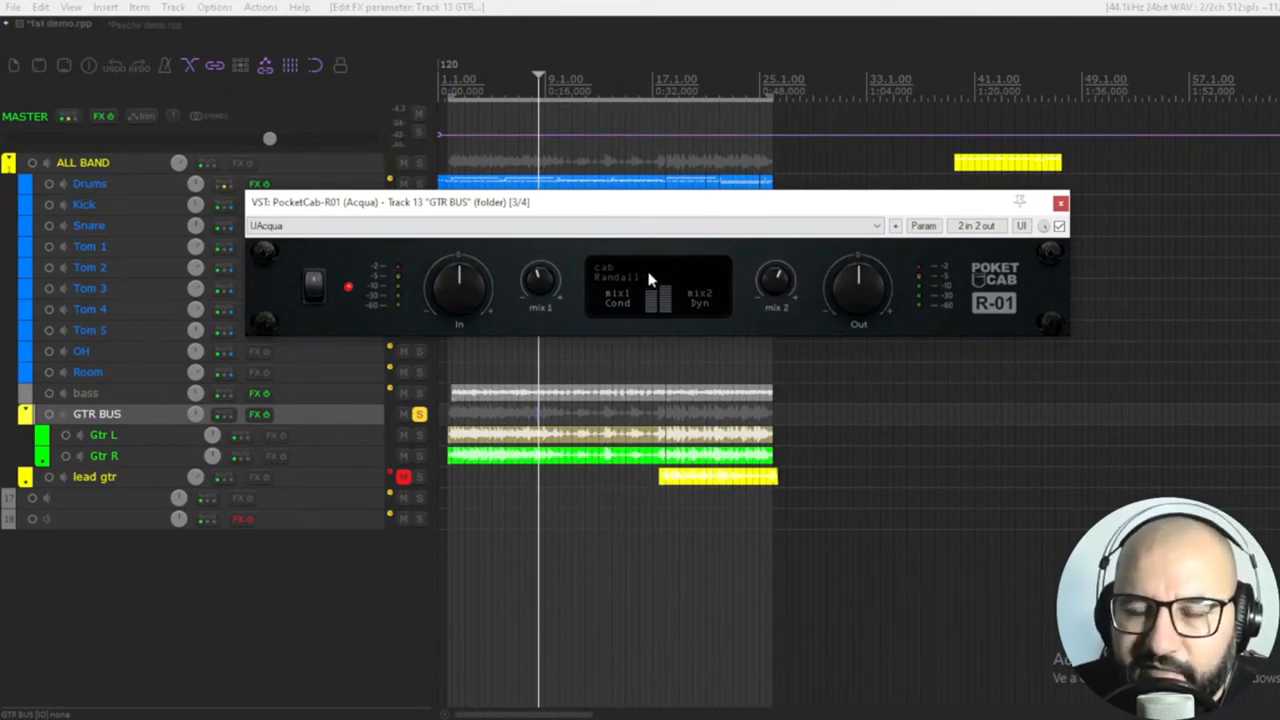
mouse_move(538, 265)
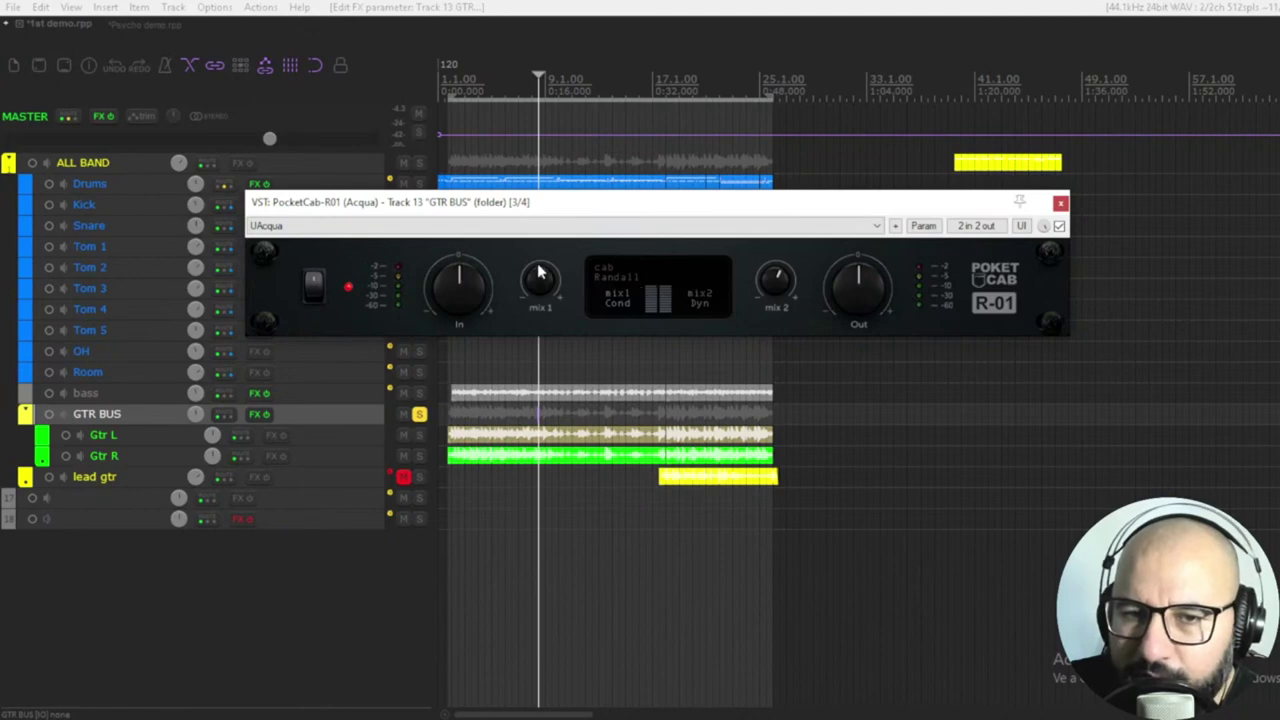
mouse_move(778, 300)
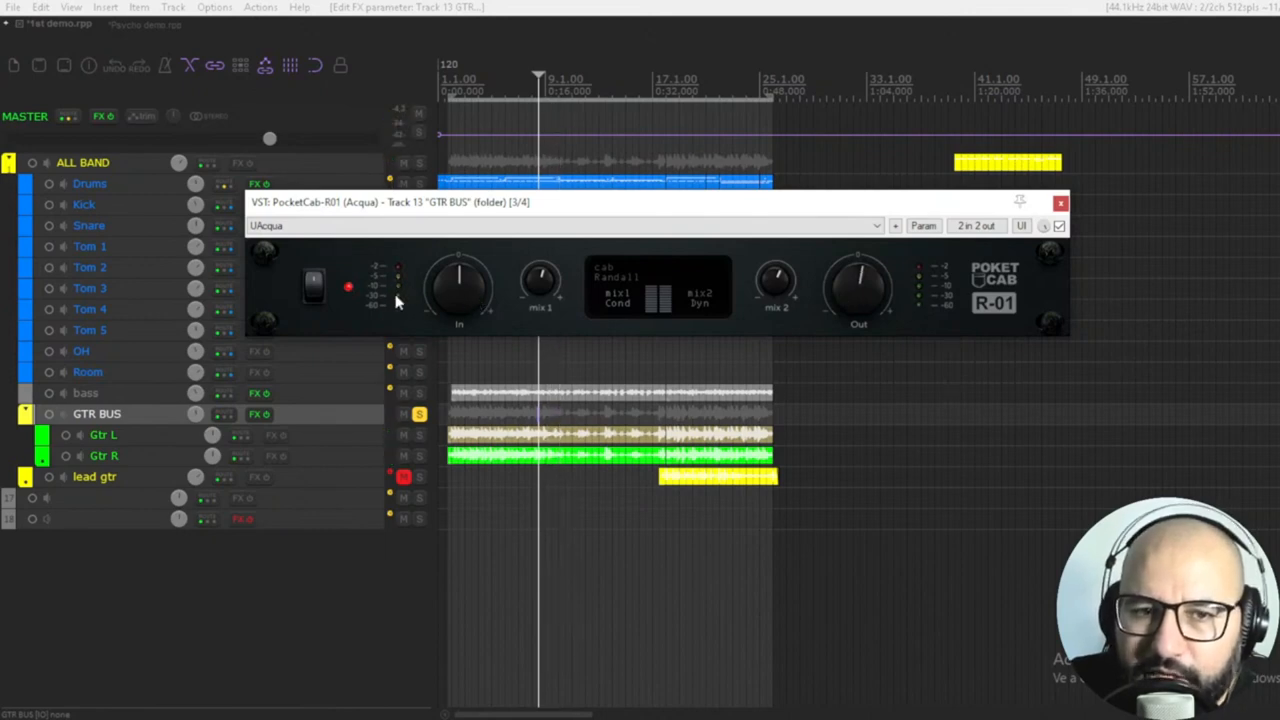
mouse_move(918, 293)
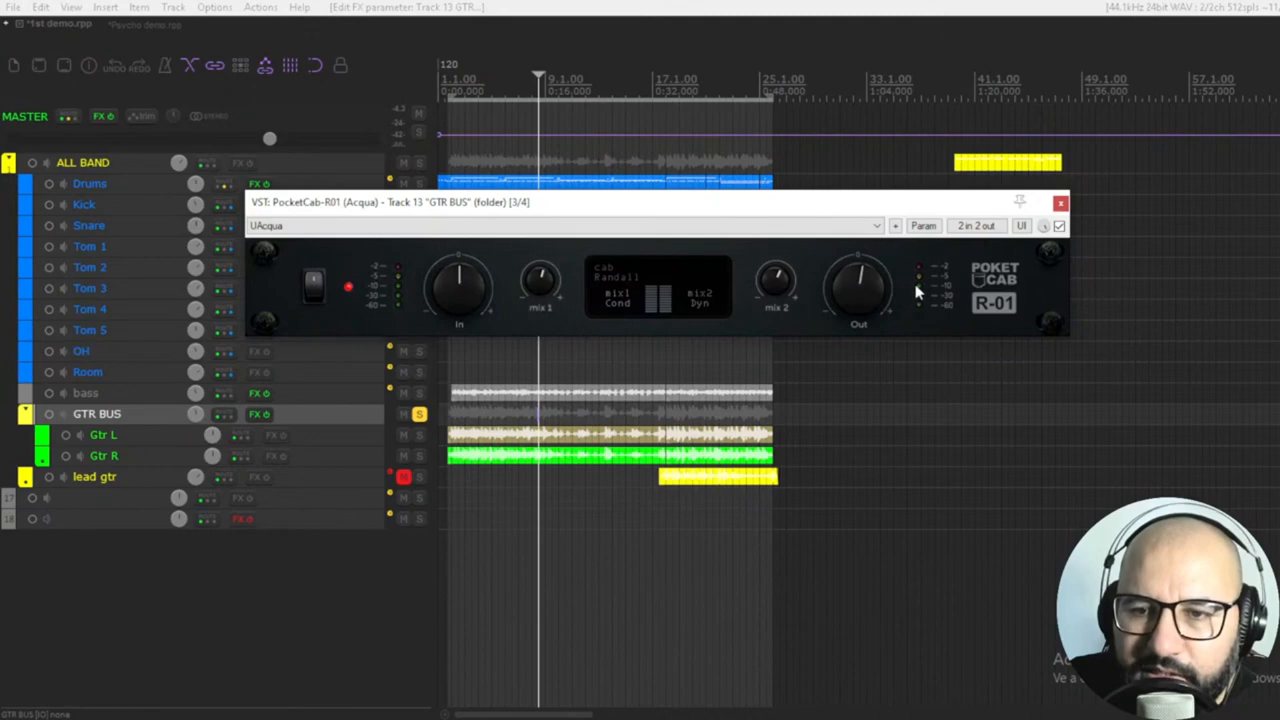
mouse_move(800, 310)
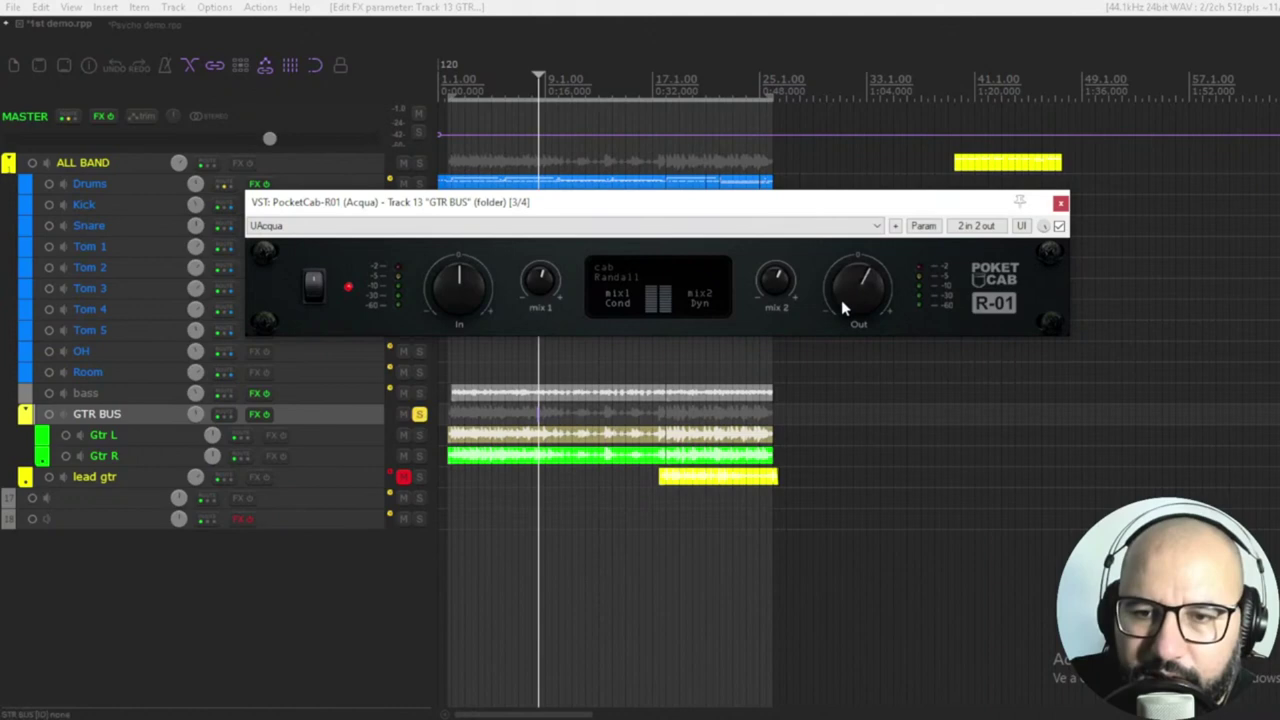
- Lower PocketCab R-01's Out knob to sit the cabinet level in the mix
left_click(419, 414)
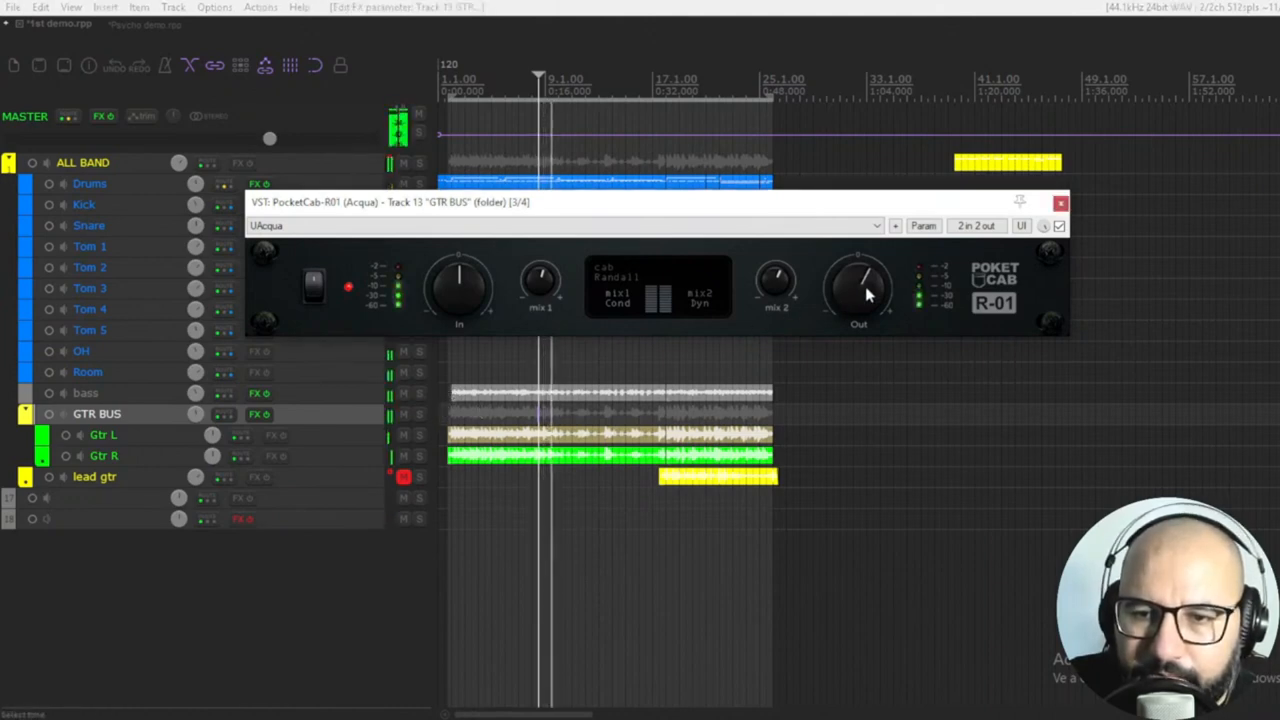
left_click_drag(858, 285, 862, 280)
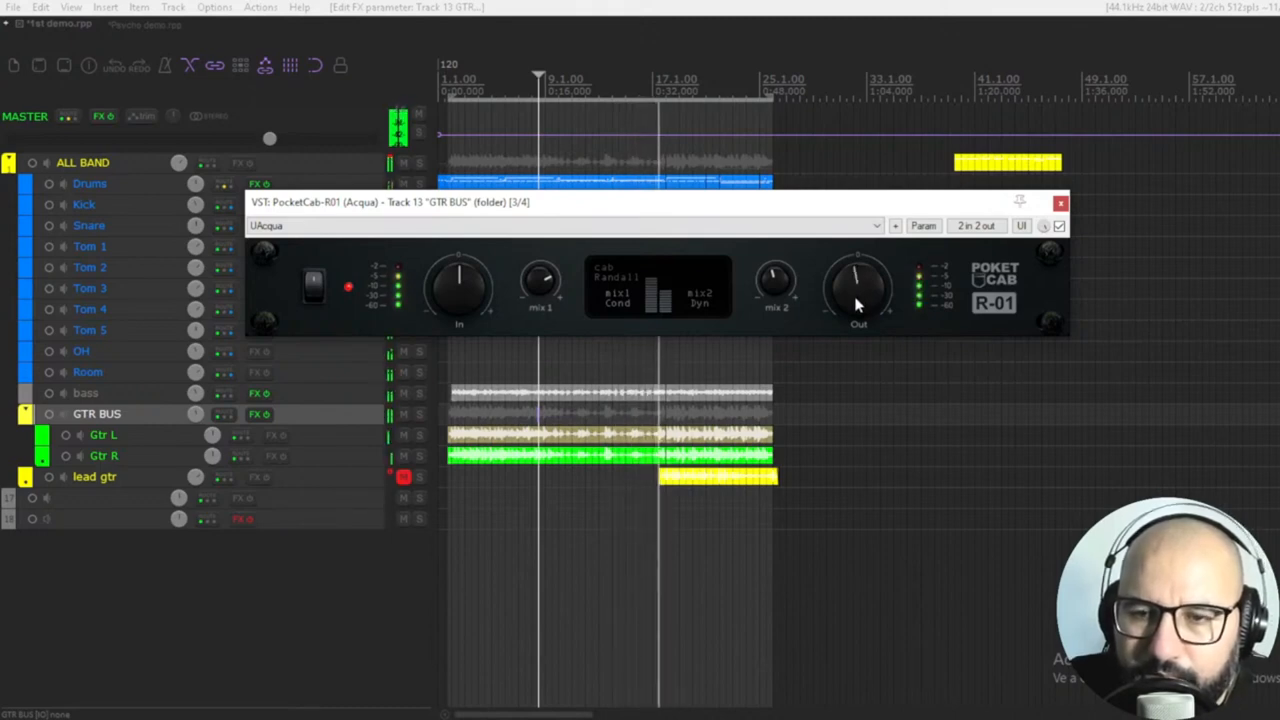
mouse_move(775, 275)
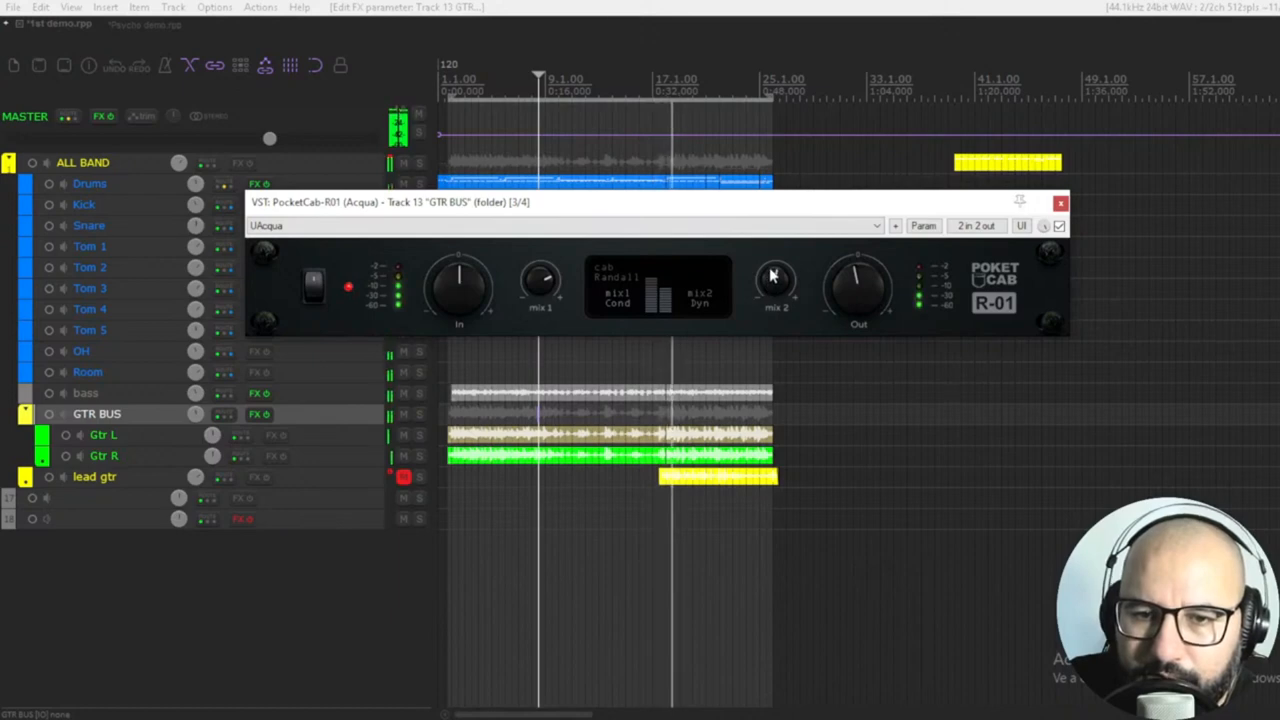
mouse_move(610, 287)
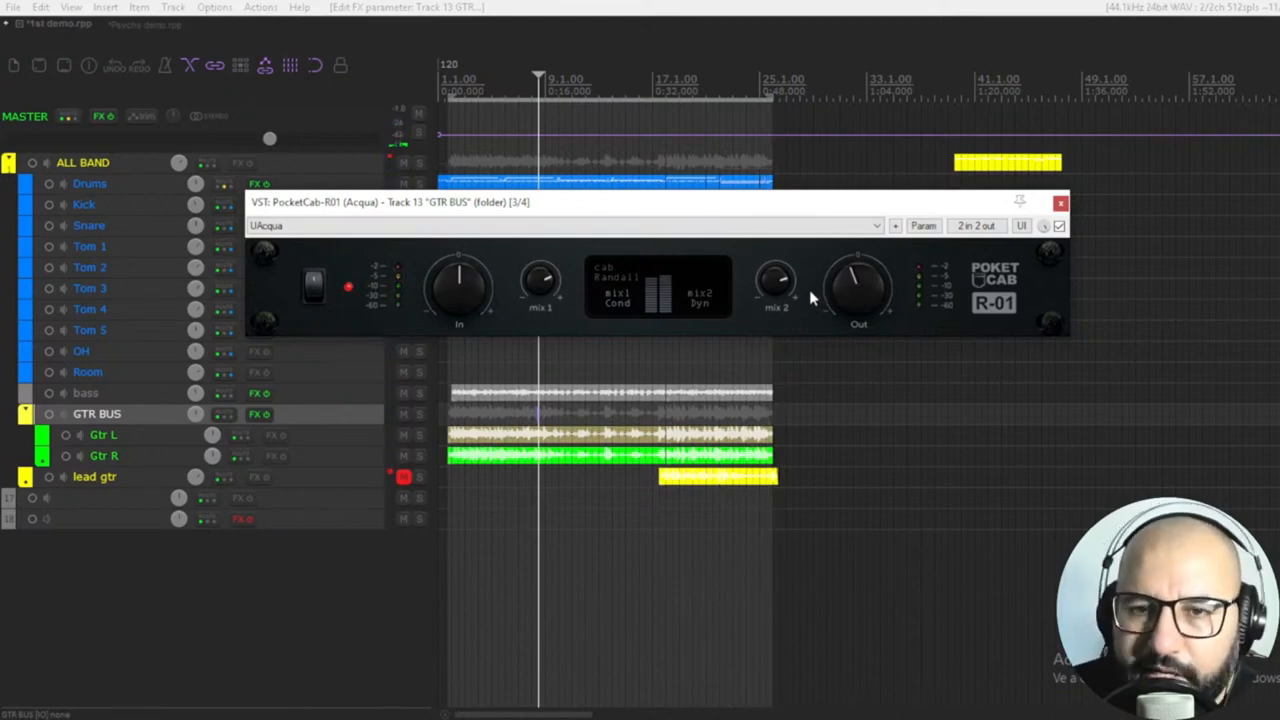
mouse_move(817, 265)
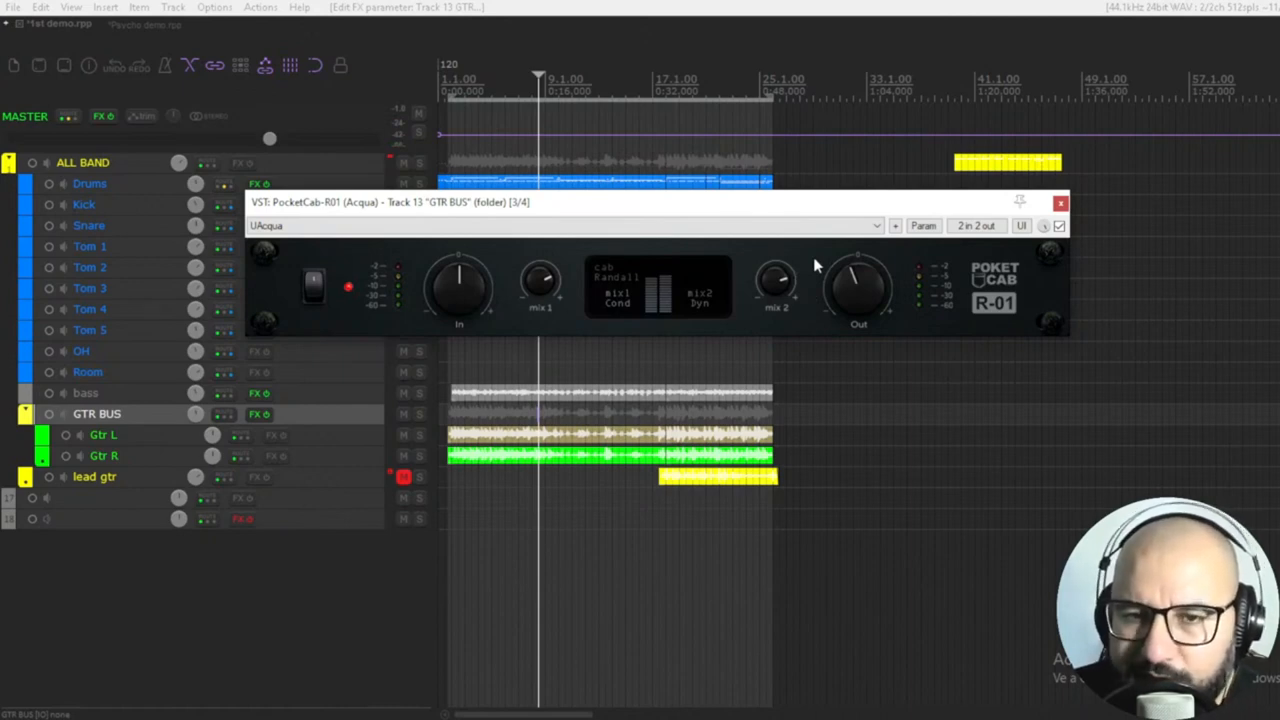
mouse_move(808, 268)
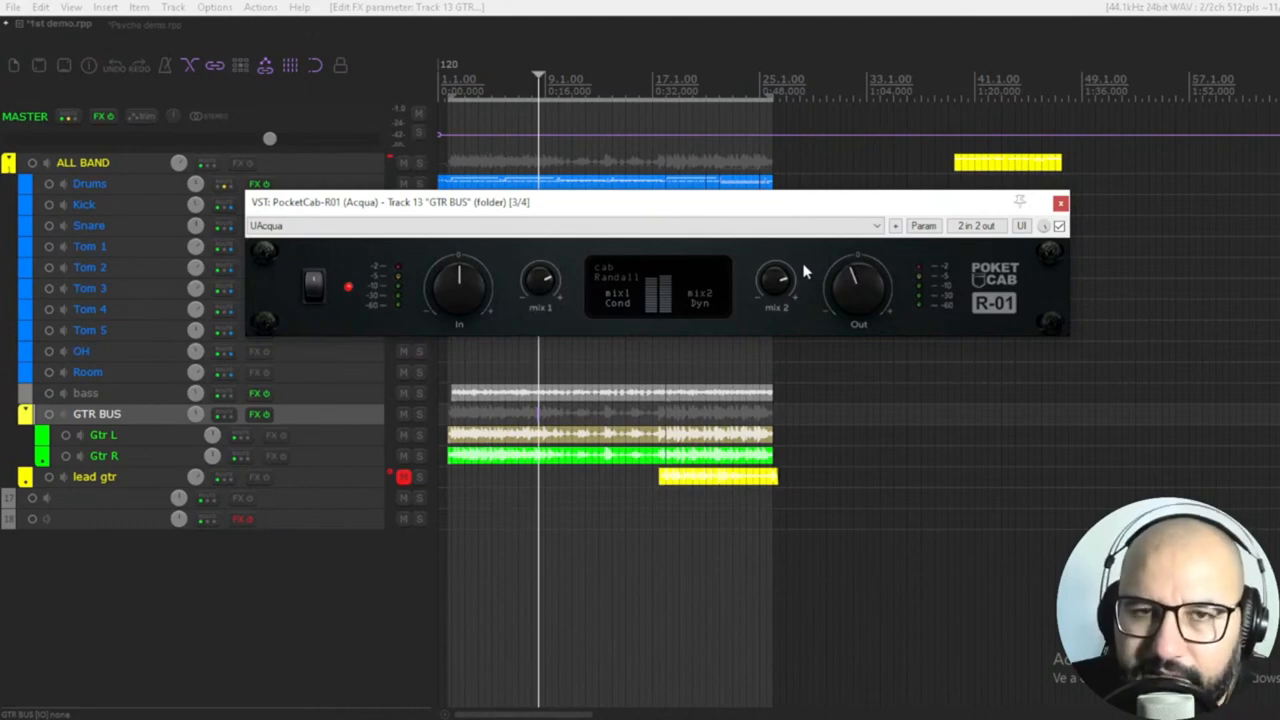
mouse_move(808, 270)
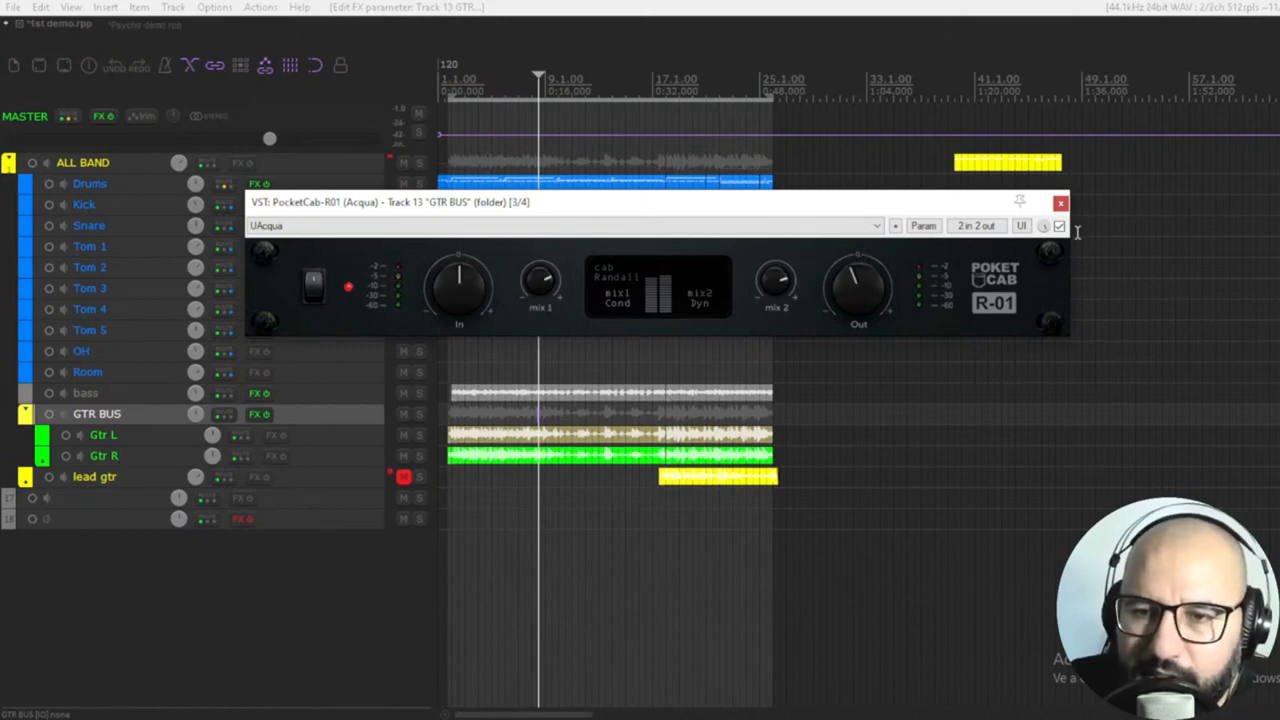
mouse_move(1060, 204)
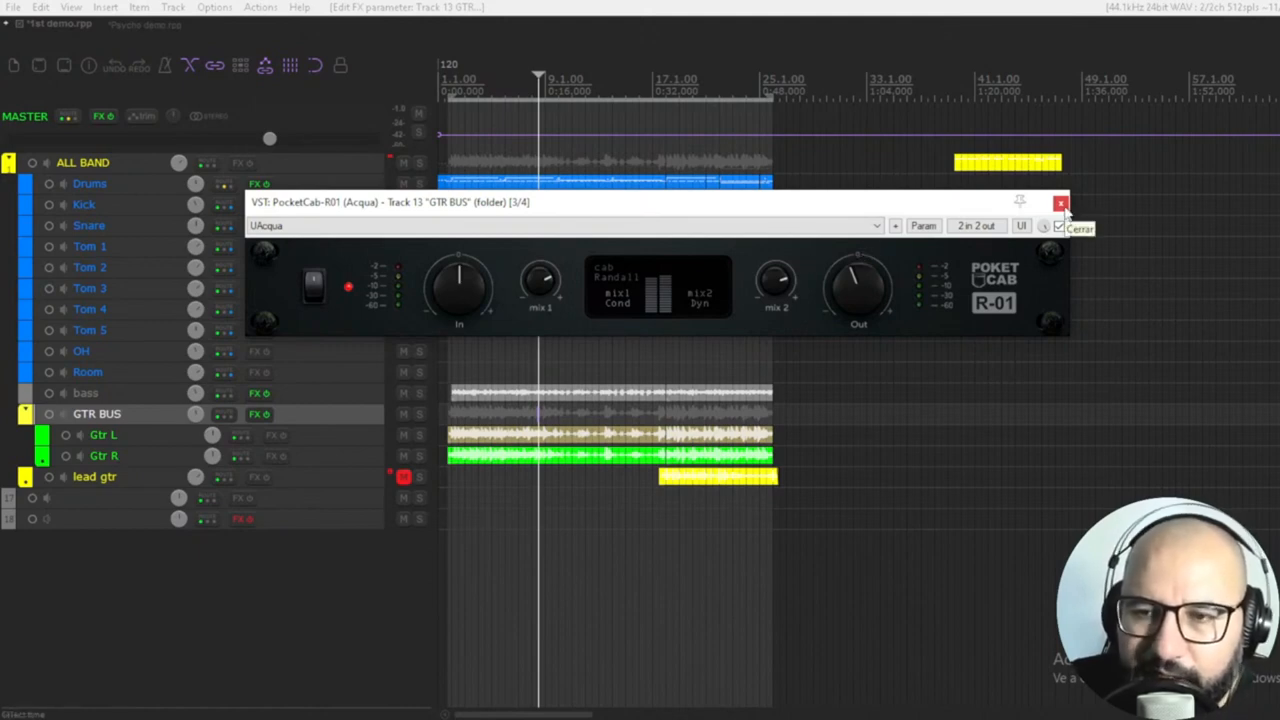